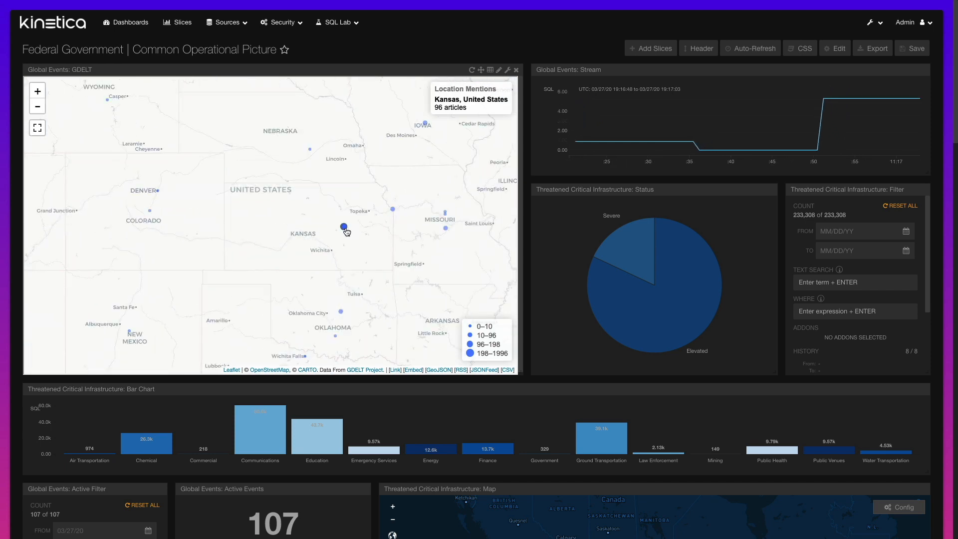
Step: View the articles mentioning Kansas, close them, and zoom the events map out
left_click(344, 227)
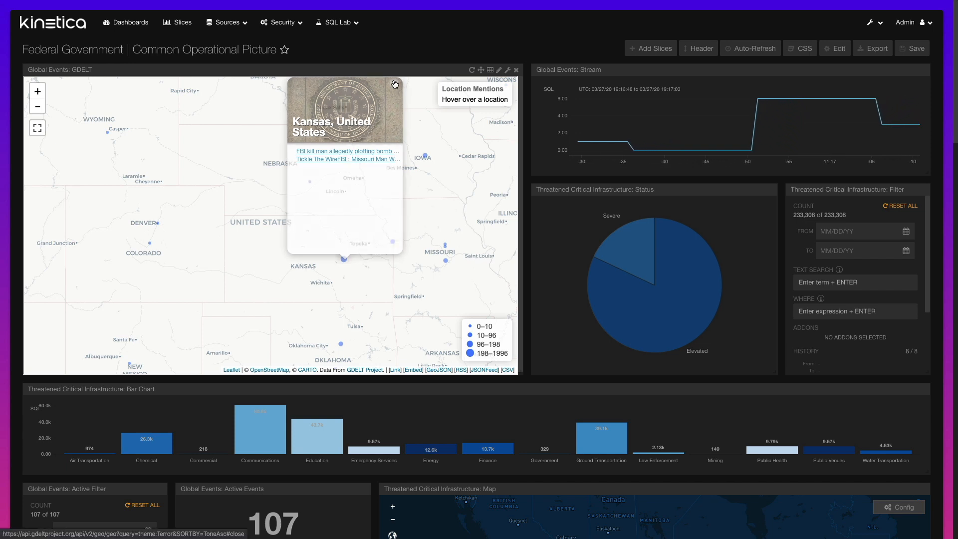
left_click(37, 106)
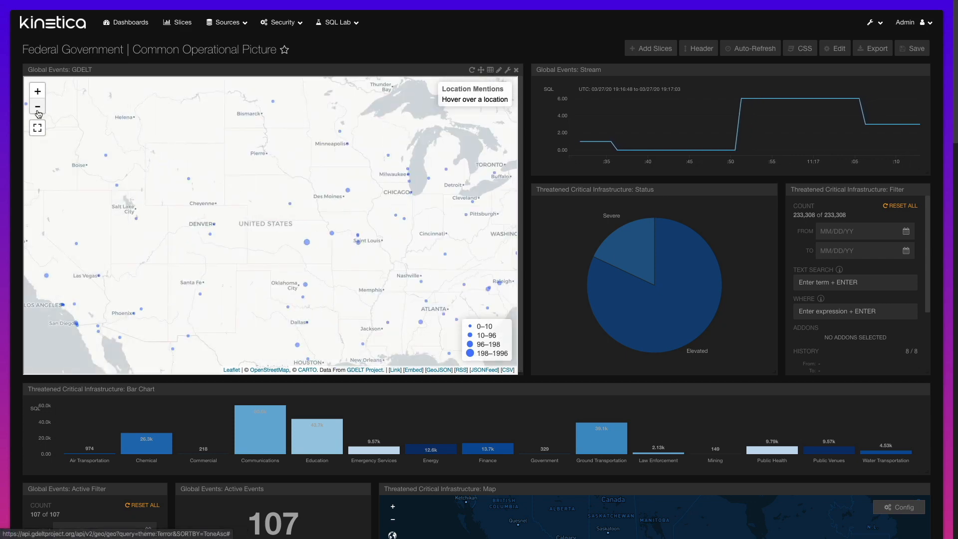
left_click(37, 106)
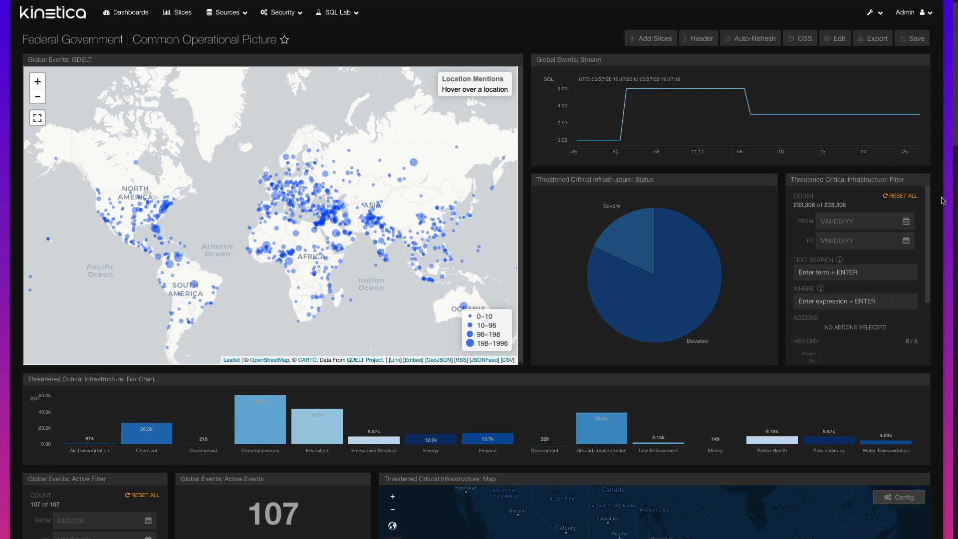
Step: Inspect a Bay Area armed-assault event on the Threatened Critical Infrastructure map, then scroll on
scroll("down", 3)
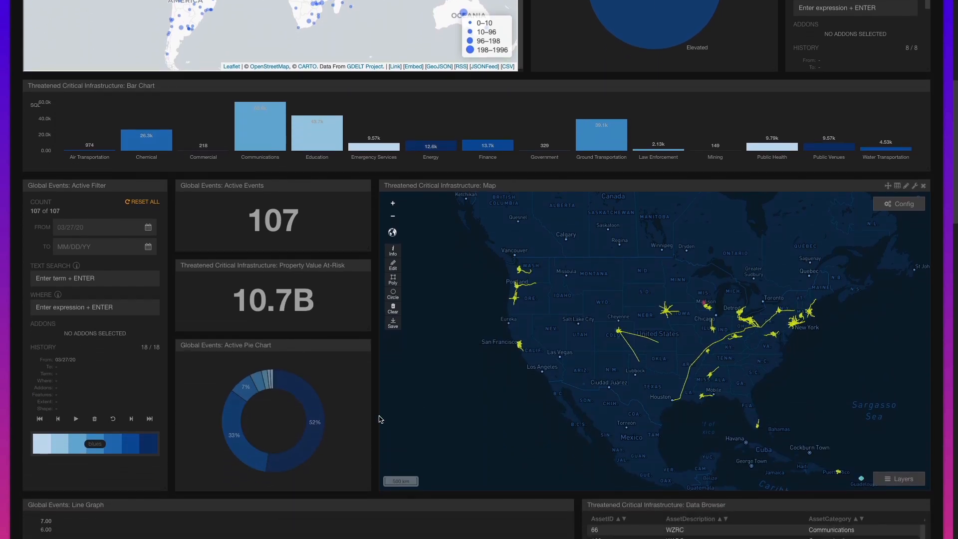
mouse_move(317, 438)
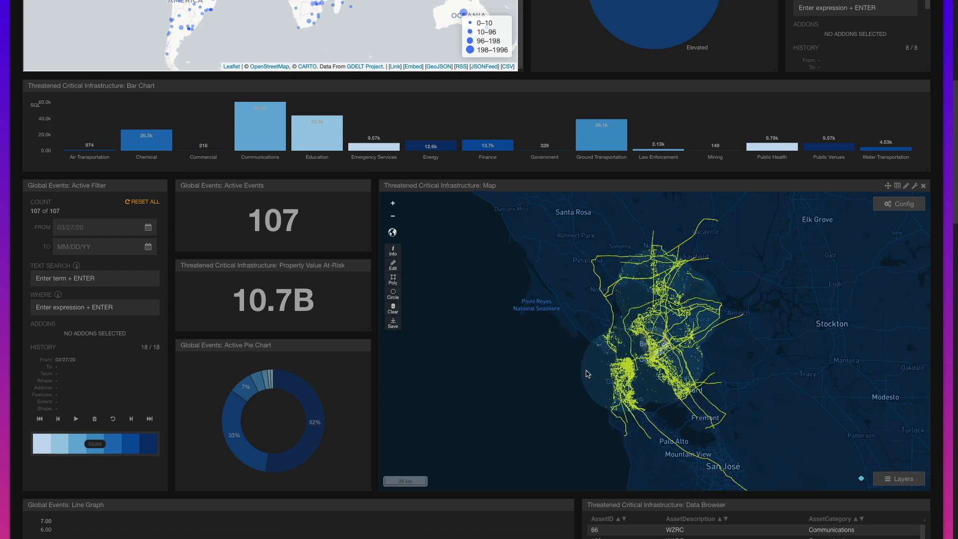
left_click(585, 374)
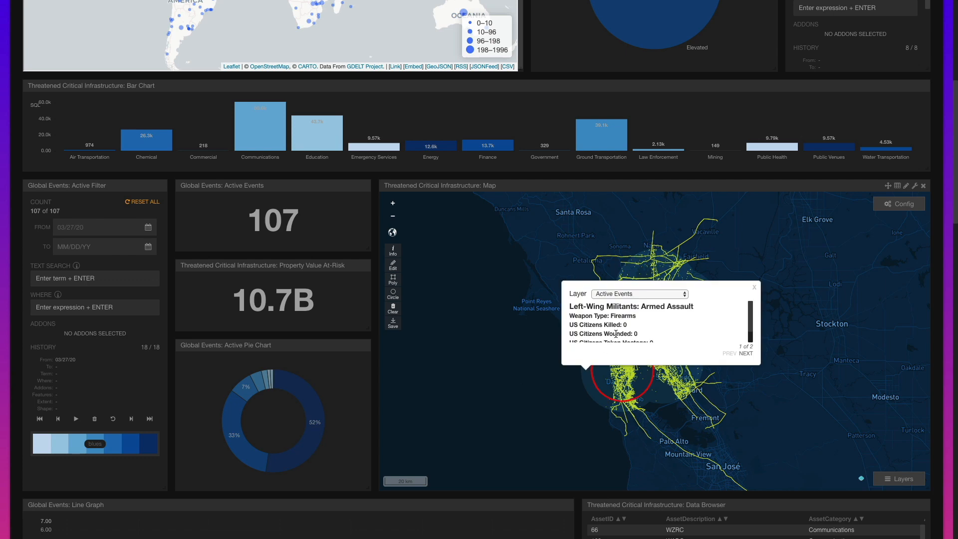
scroll("down", 3)
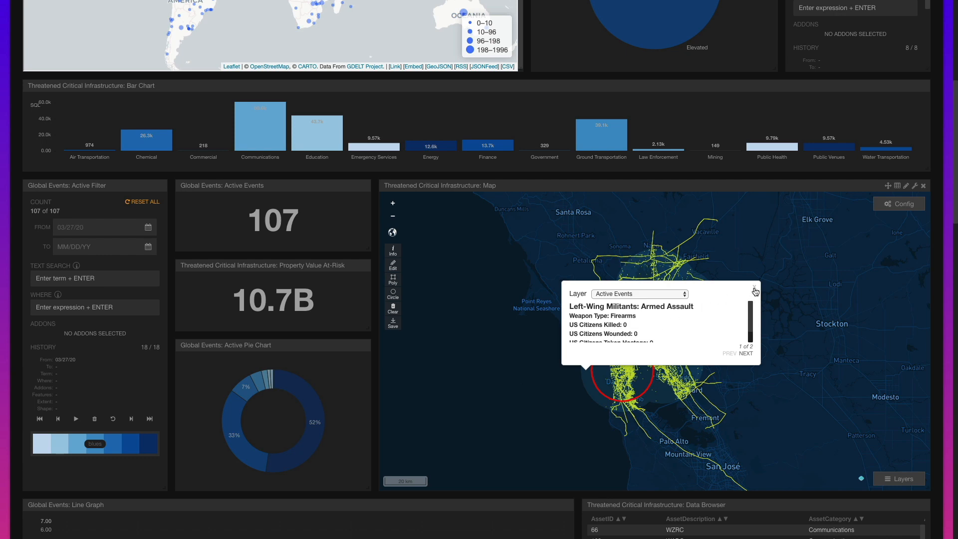
left_click(755, 291)
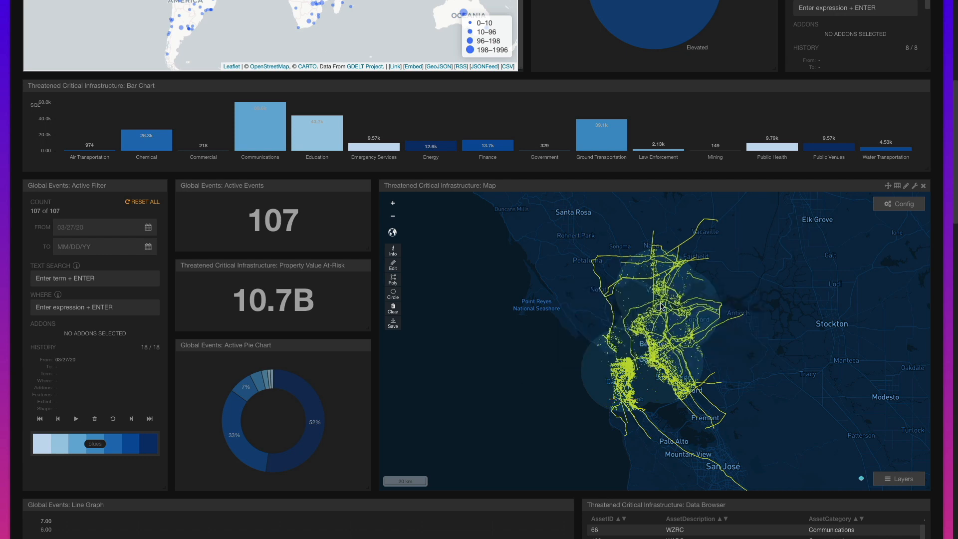
scroll("down", 3)
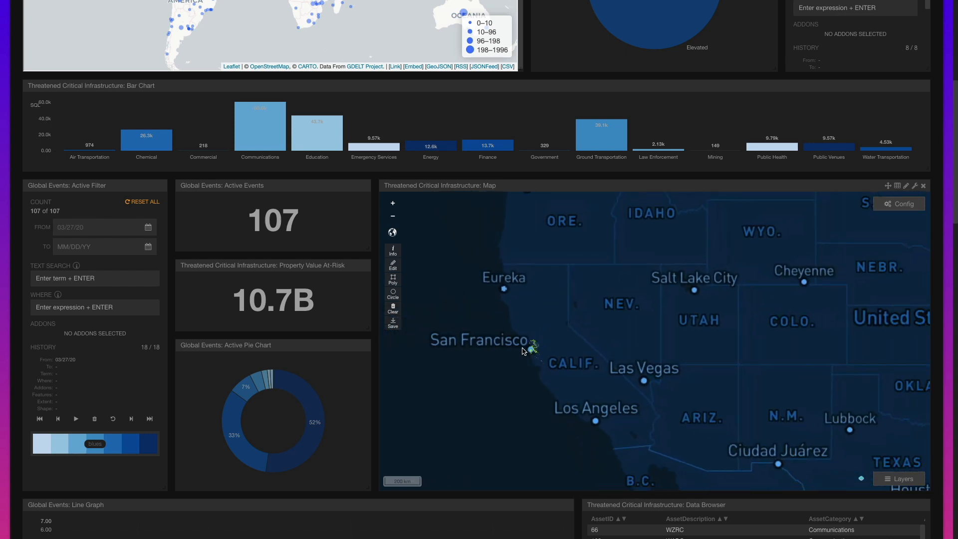
scroll("down", 3)
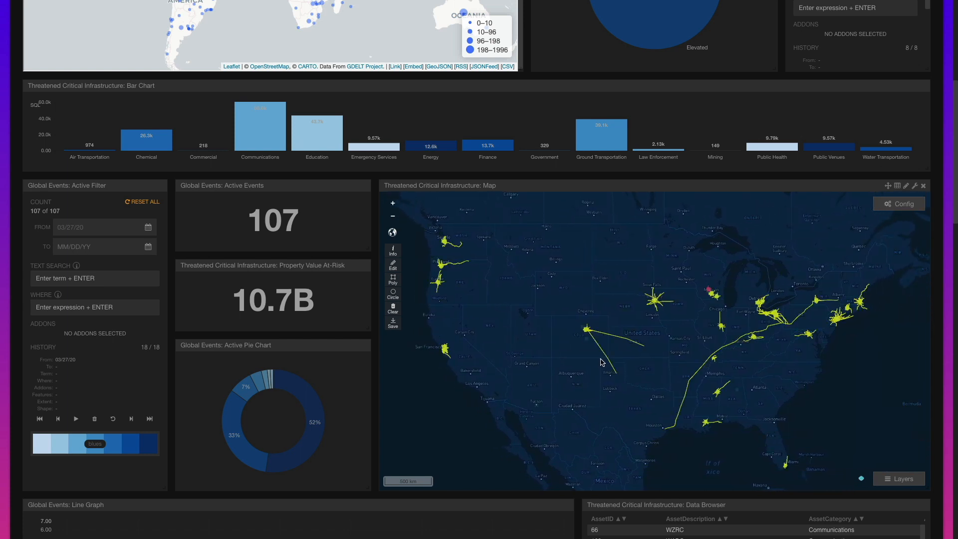
mouse_move(357, 399)
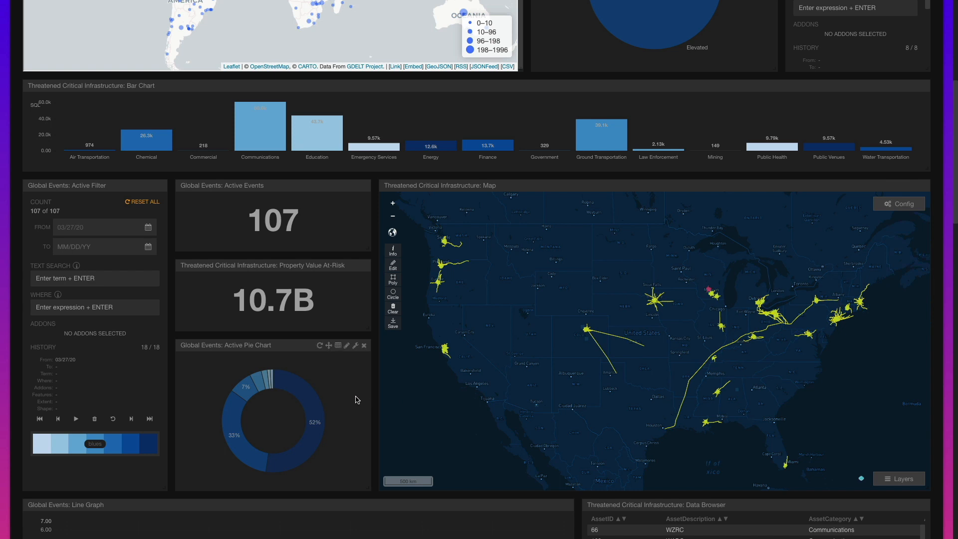
scroll("down", 3)
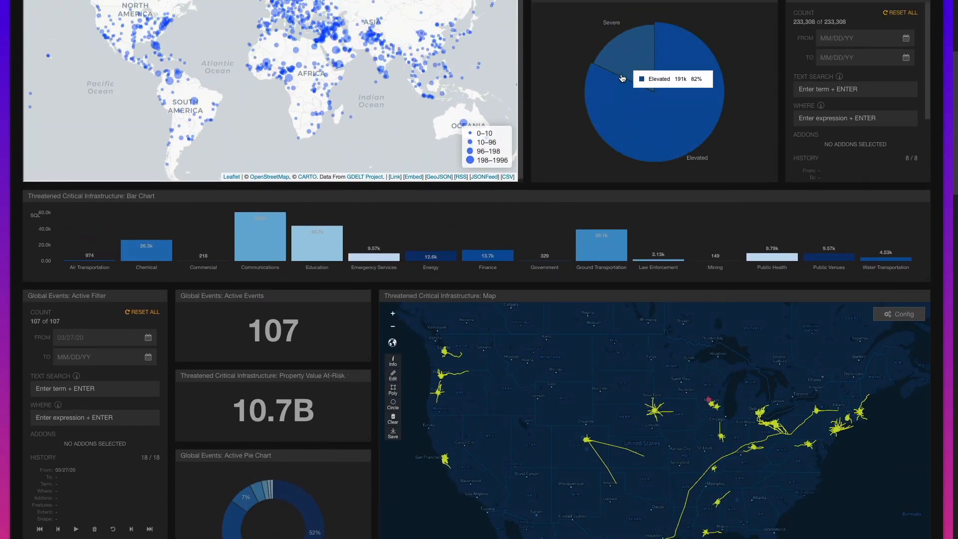
mouse_move(621, 67)
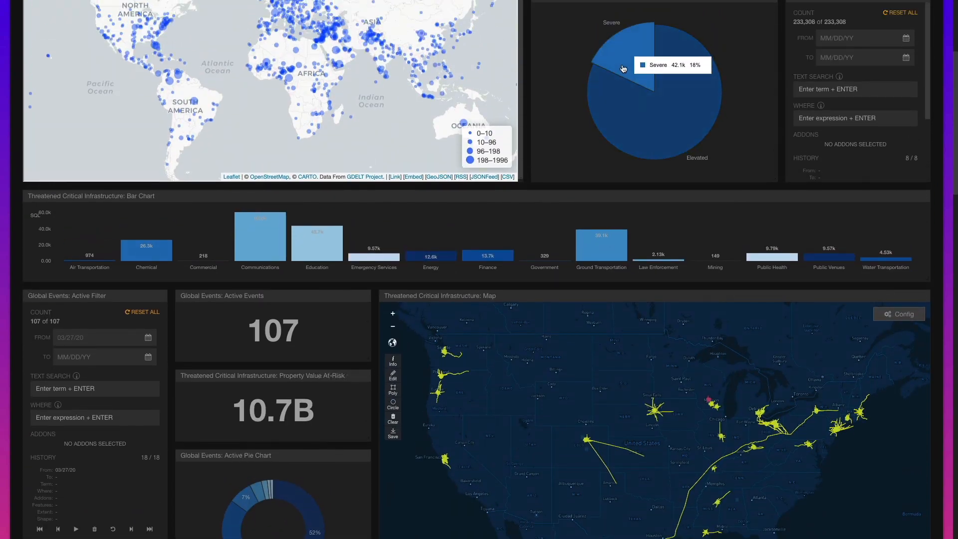
mouse_move(621, 95)
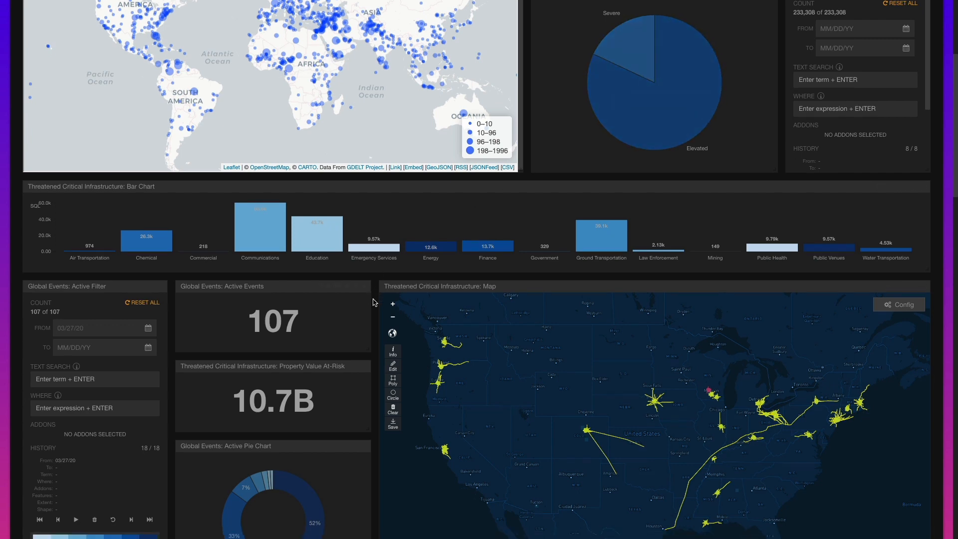
scroll("down", 3)
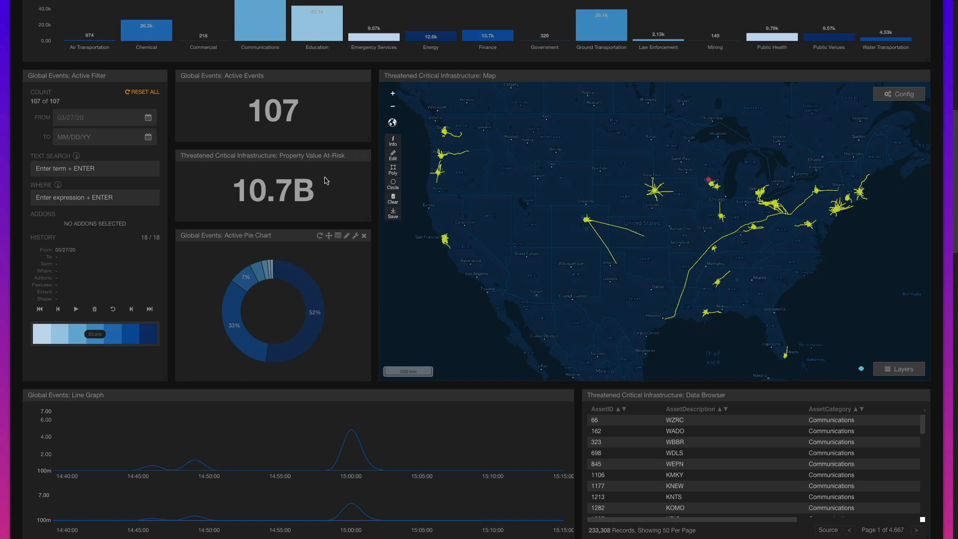
mouse_move(316, 290)
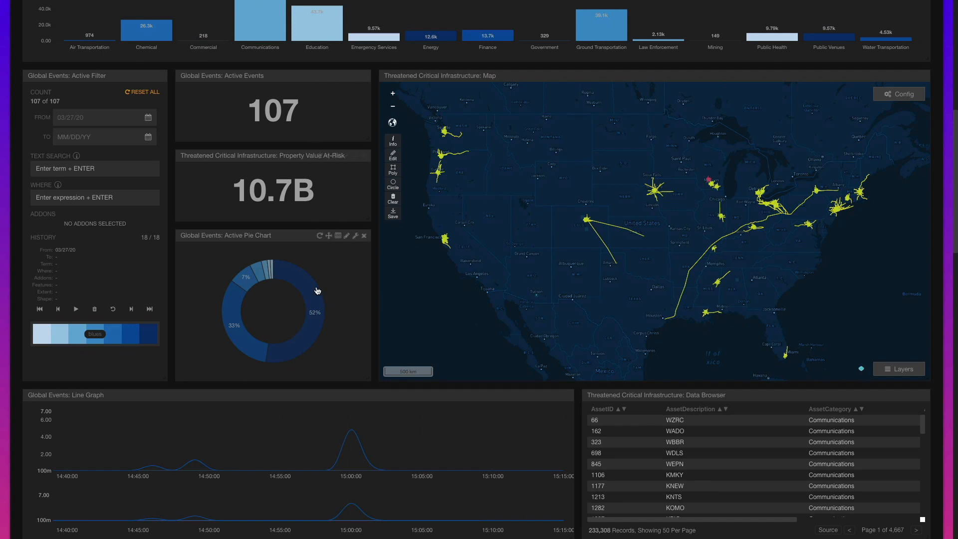
mouse_move(348, 453)
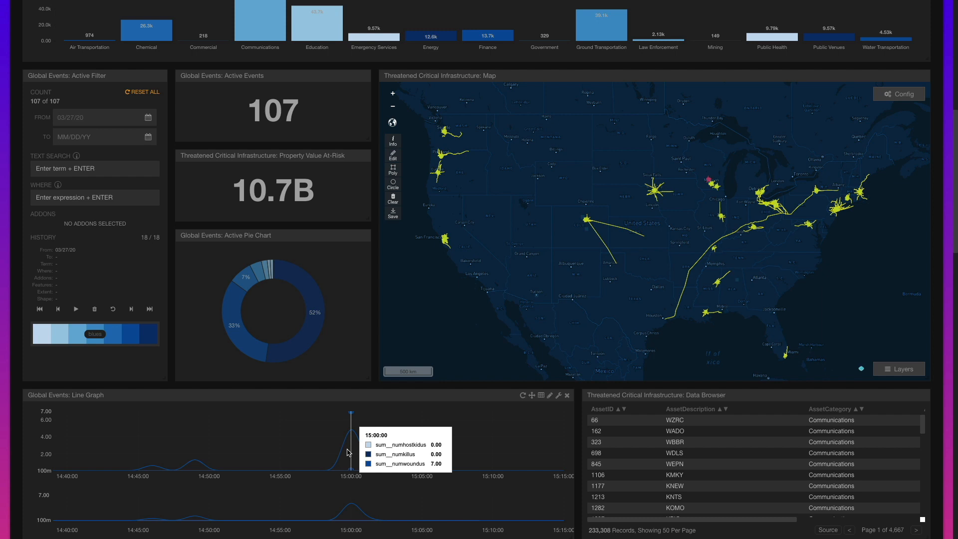
mouse_move(346, 396)
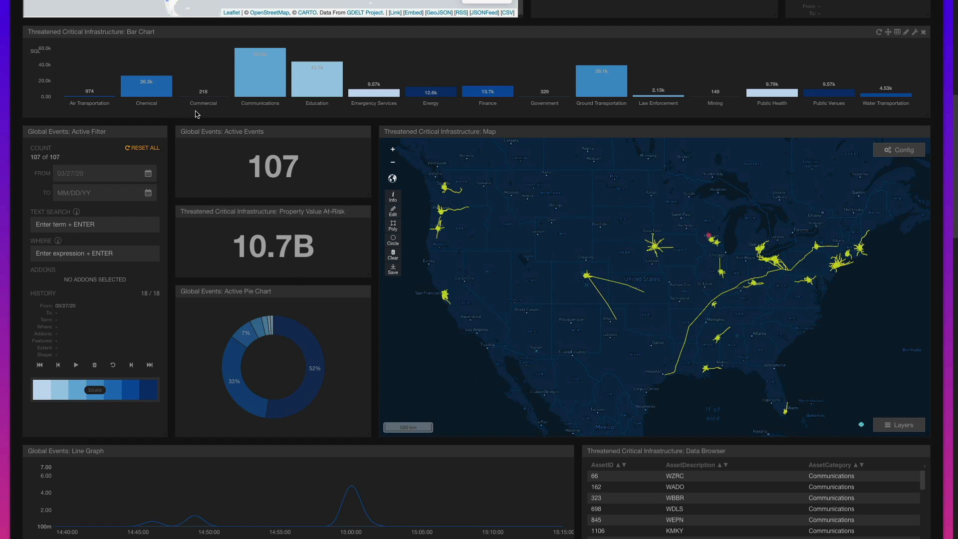
mouse_move(334, 220)
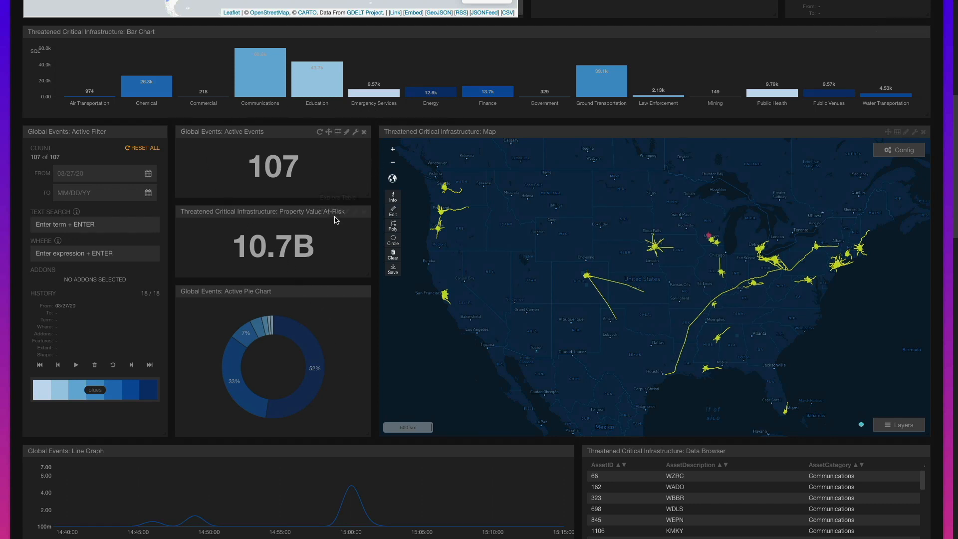
mouse_move(288, 265)
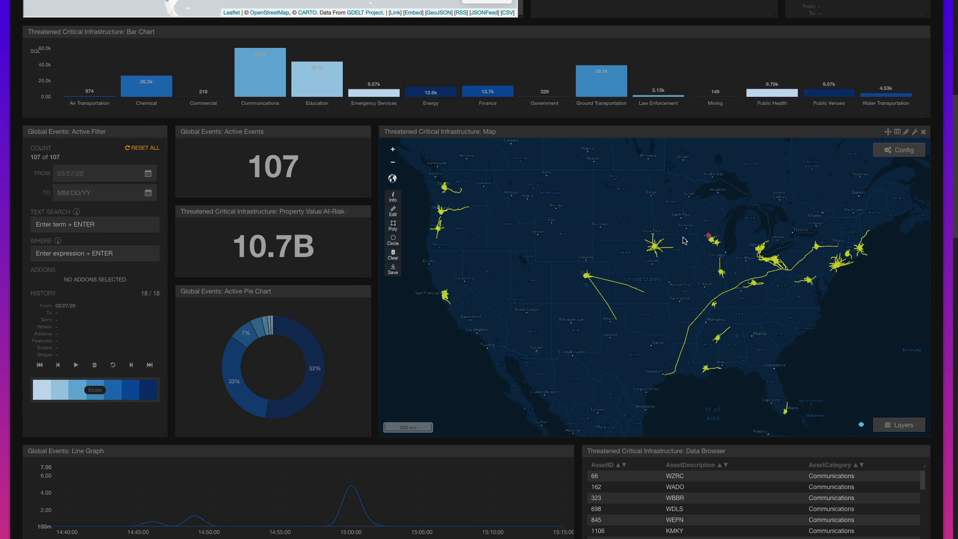
mouse_move(701, 231)
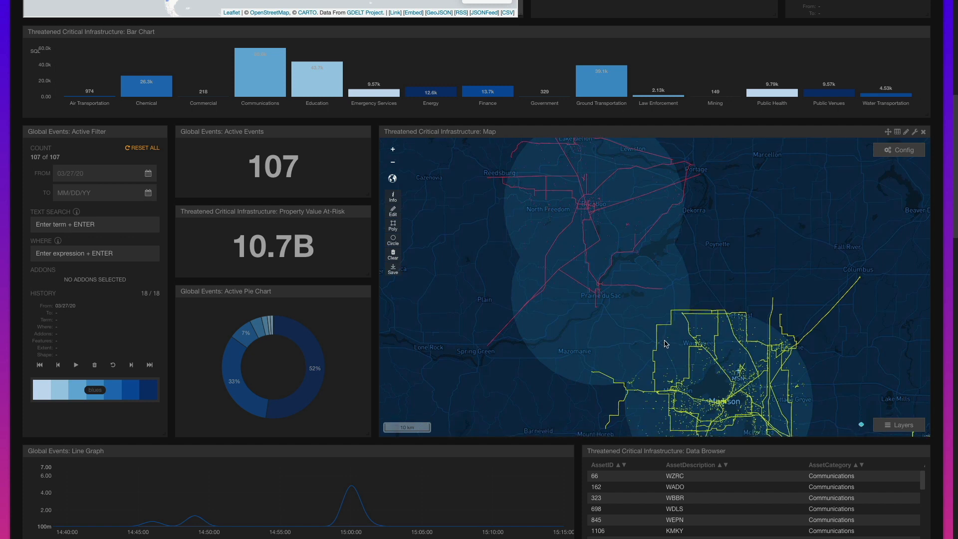
mouse_move(655, 368)
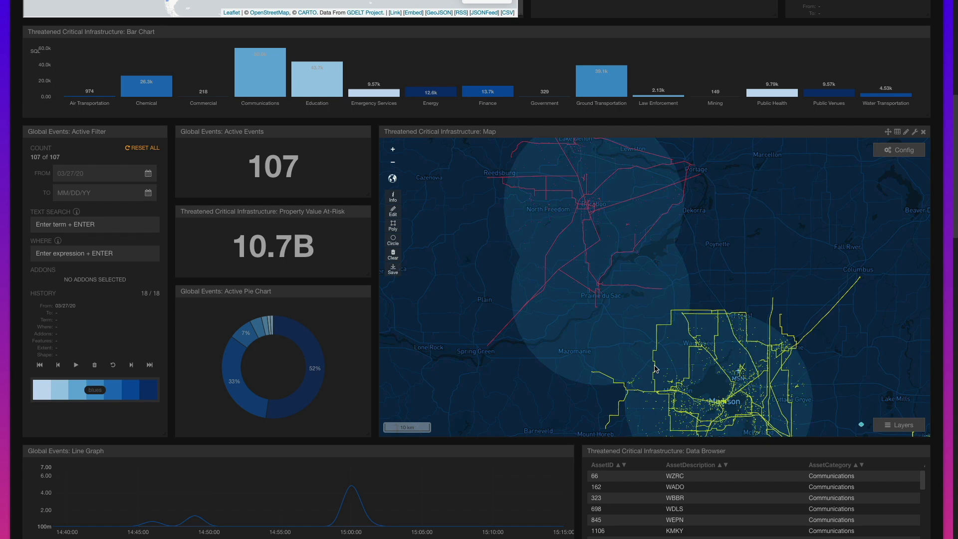
Step: View a threatened transmission line near Madison, then close the bombing event popup
left_click(655, 367)
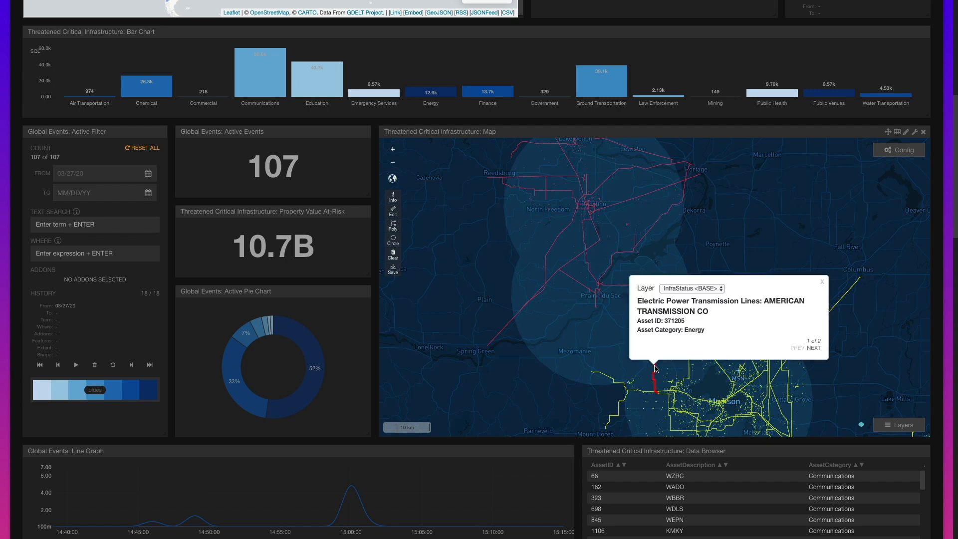
mouse_move(562, 295)
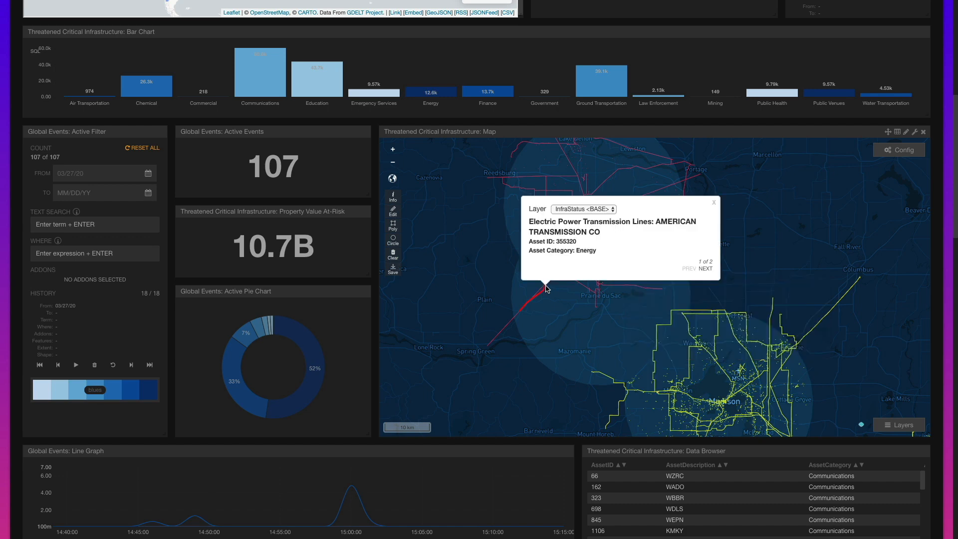
mouse_move(688, 217)
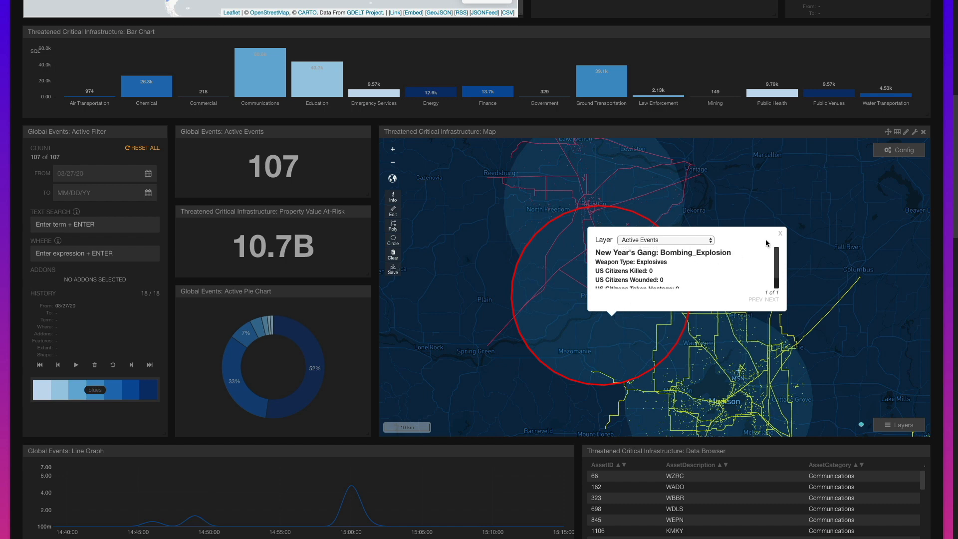
left_click(780, 233)
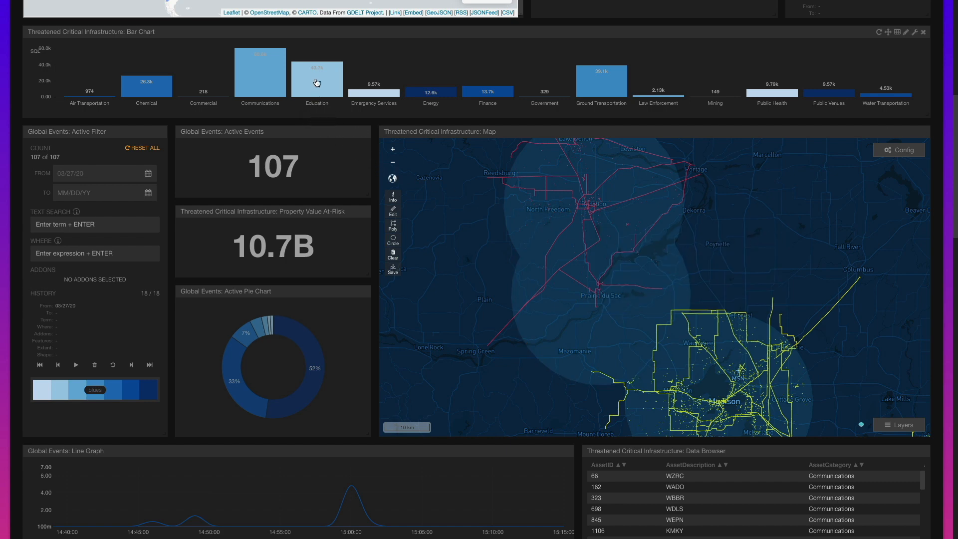
Step: Cross-filter to the Education bar, then show a Seattle detention school's map details
left_click(316, 73)
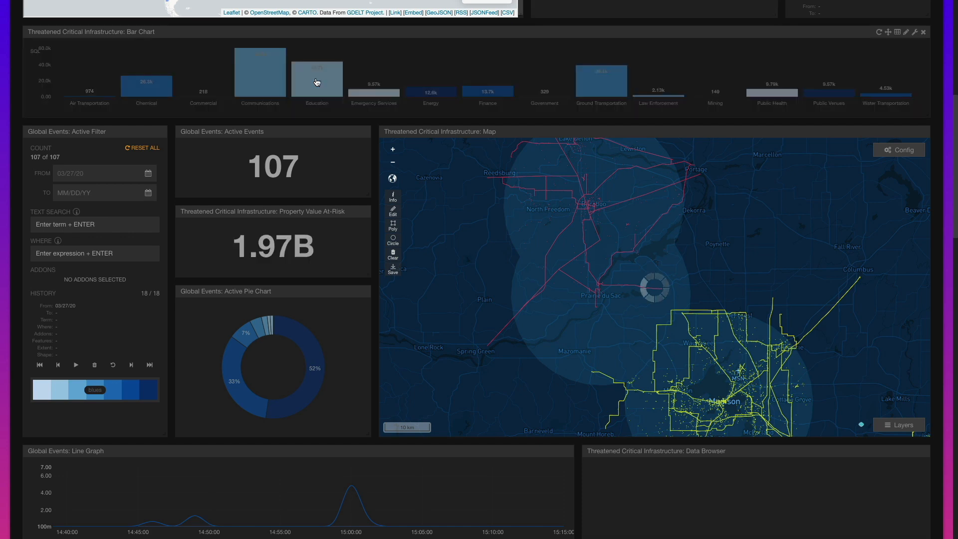
left_click(316, 73)
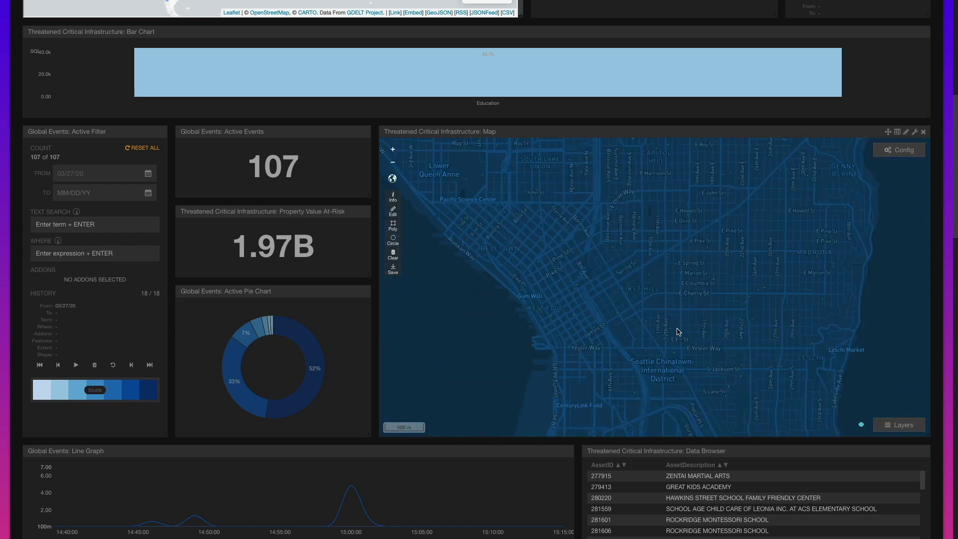
left_click(670, 332)
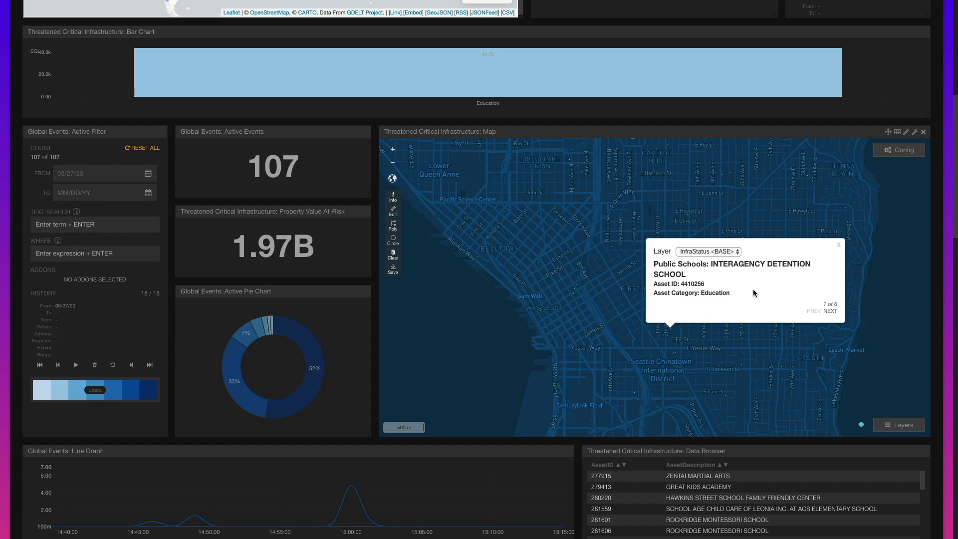
mouse_move(718, 225)
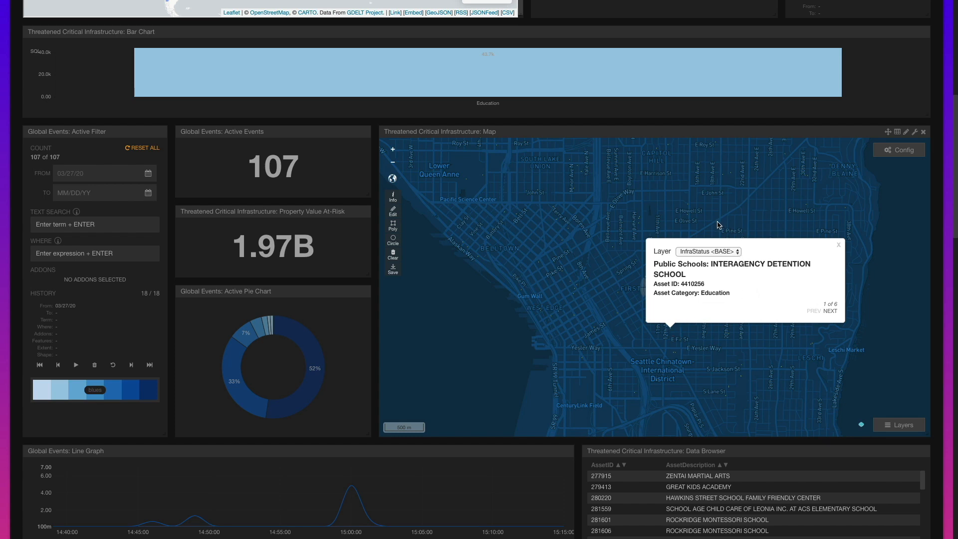